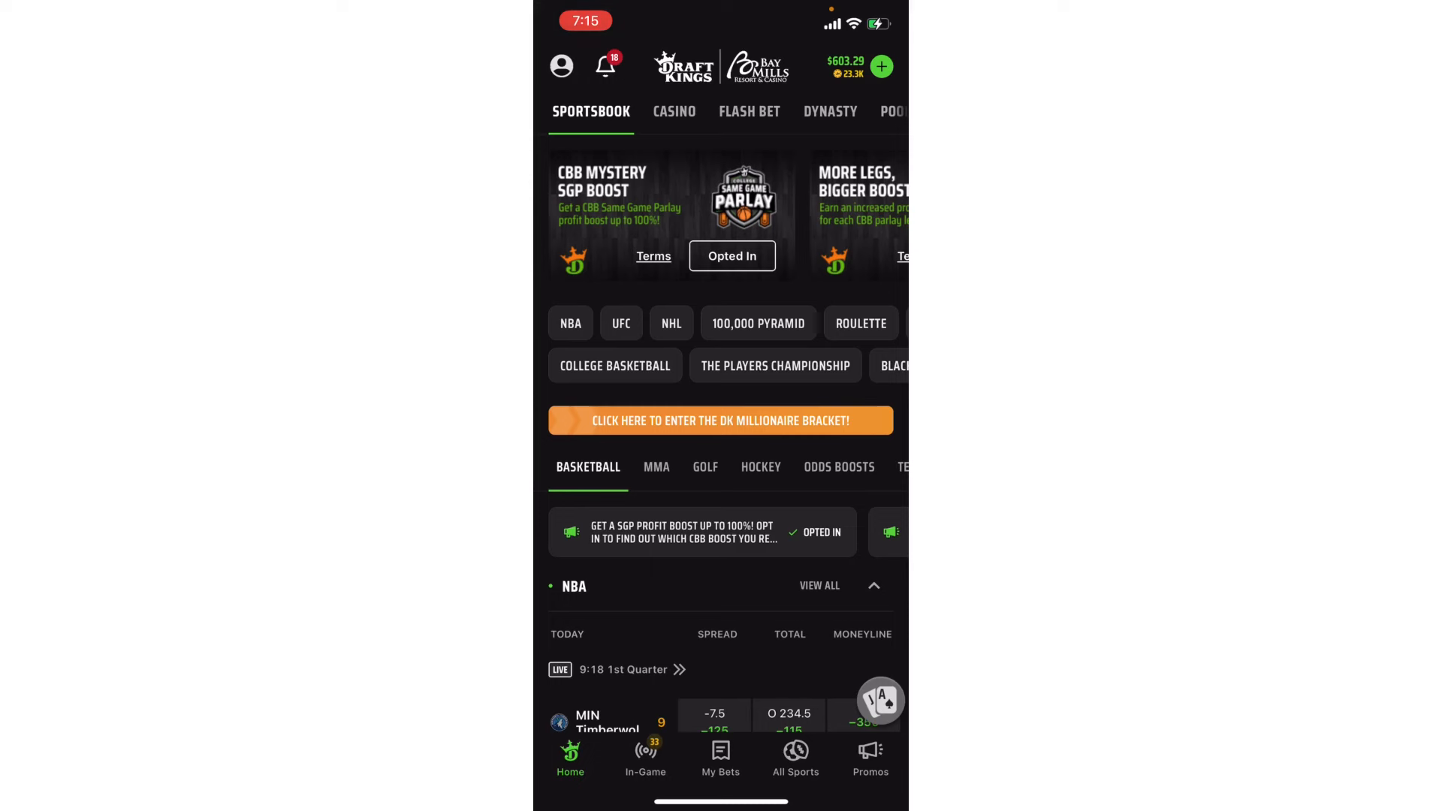
# View the account page with the $603.29 playable balance and start a new deposit.
pyautogui.click(560, 66)
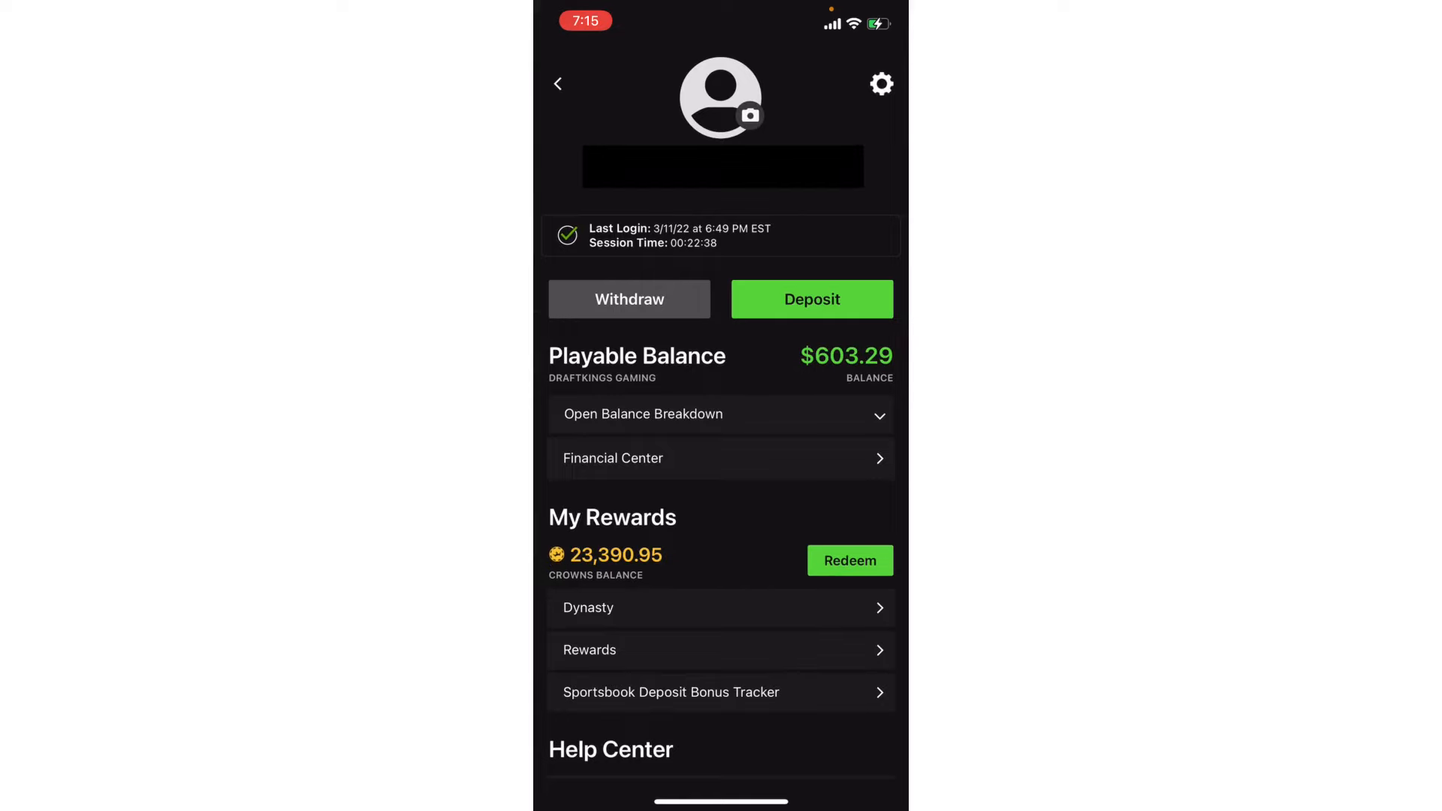
pyautogui.click(558, 84)
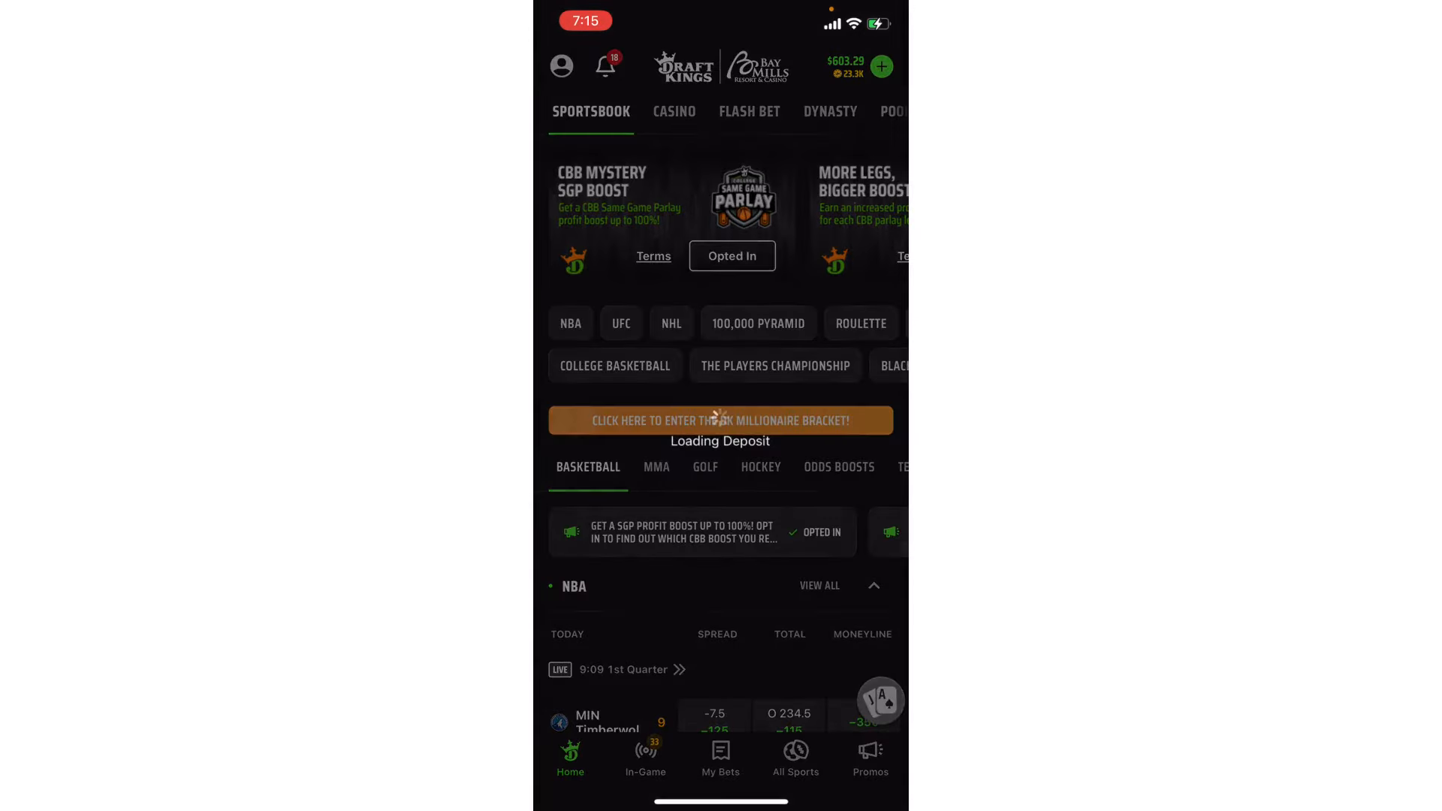
# Choose Online Banking as the deposit method and pick Capital One as the bank.
pyautogui.click(879, 65)
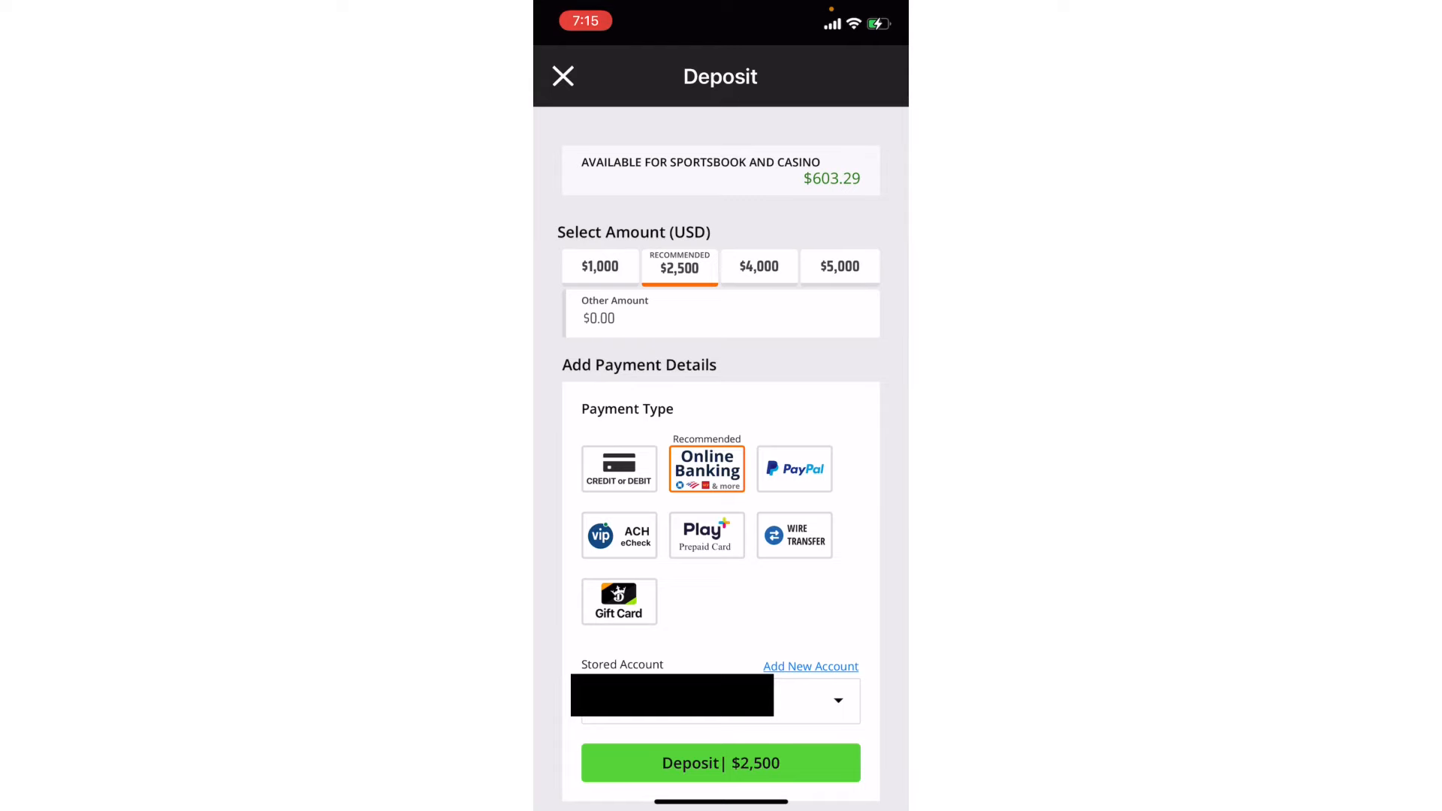
pyautogui.click(706, 469)
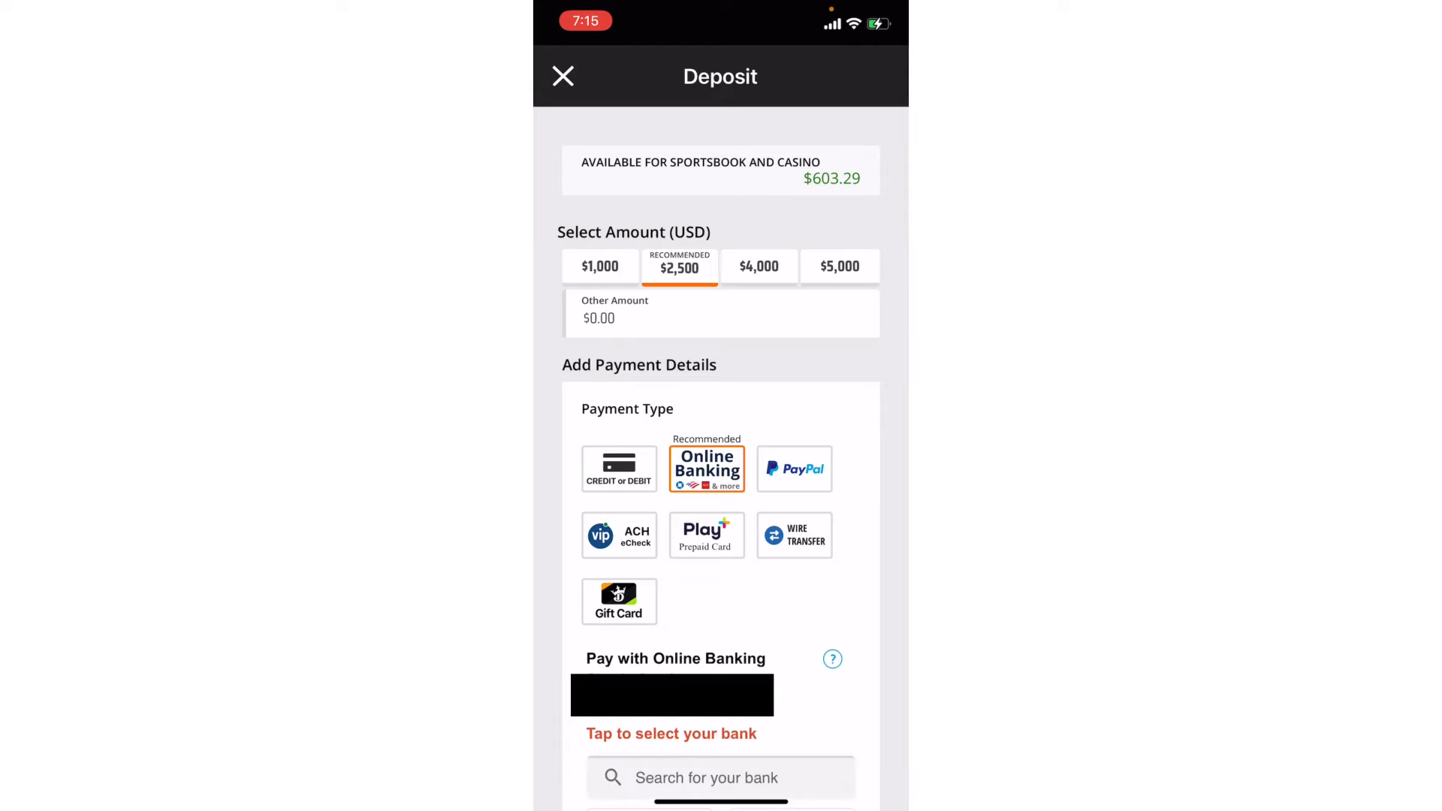
pyautogui.scroll(-3)
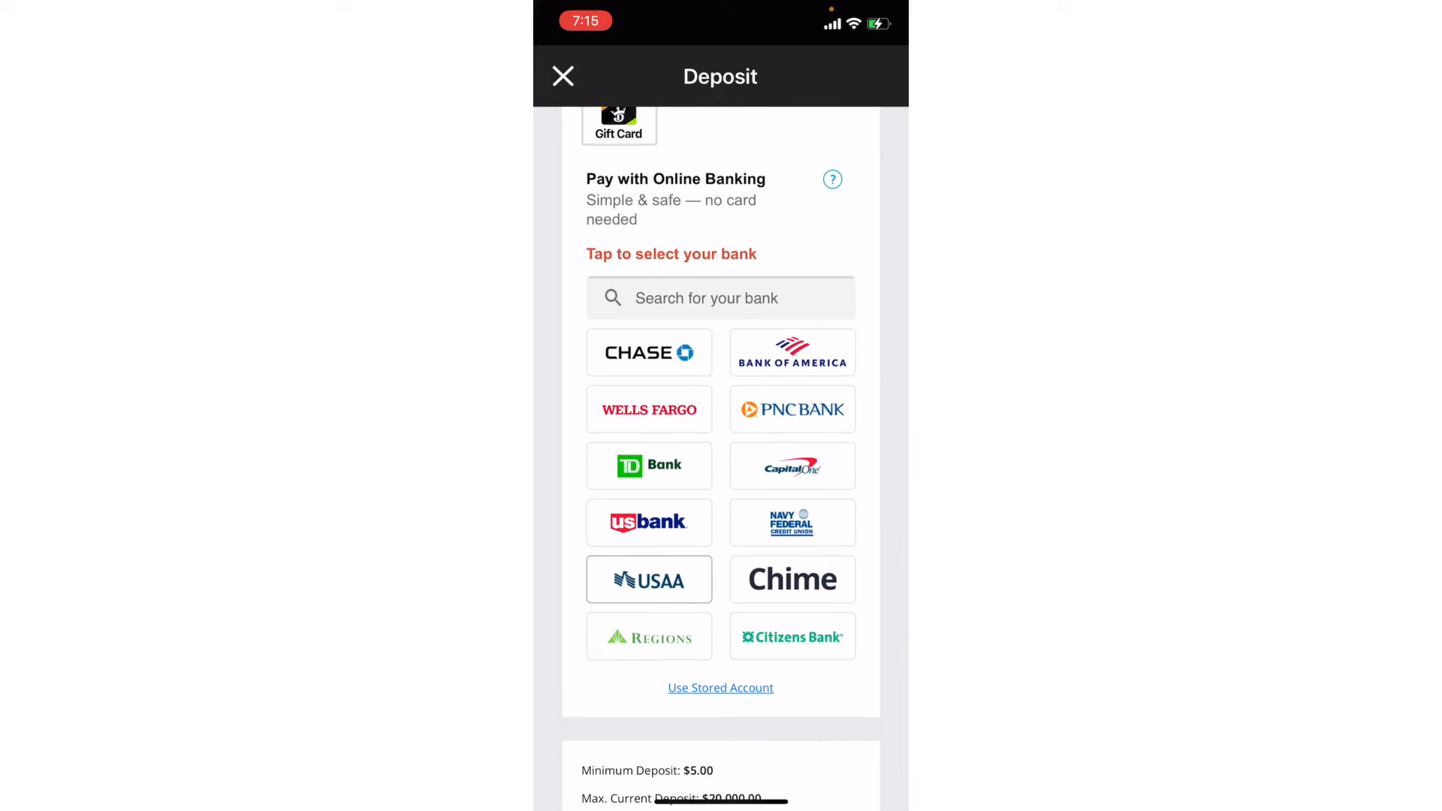
pyautogui.click(791, 466)
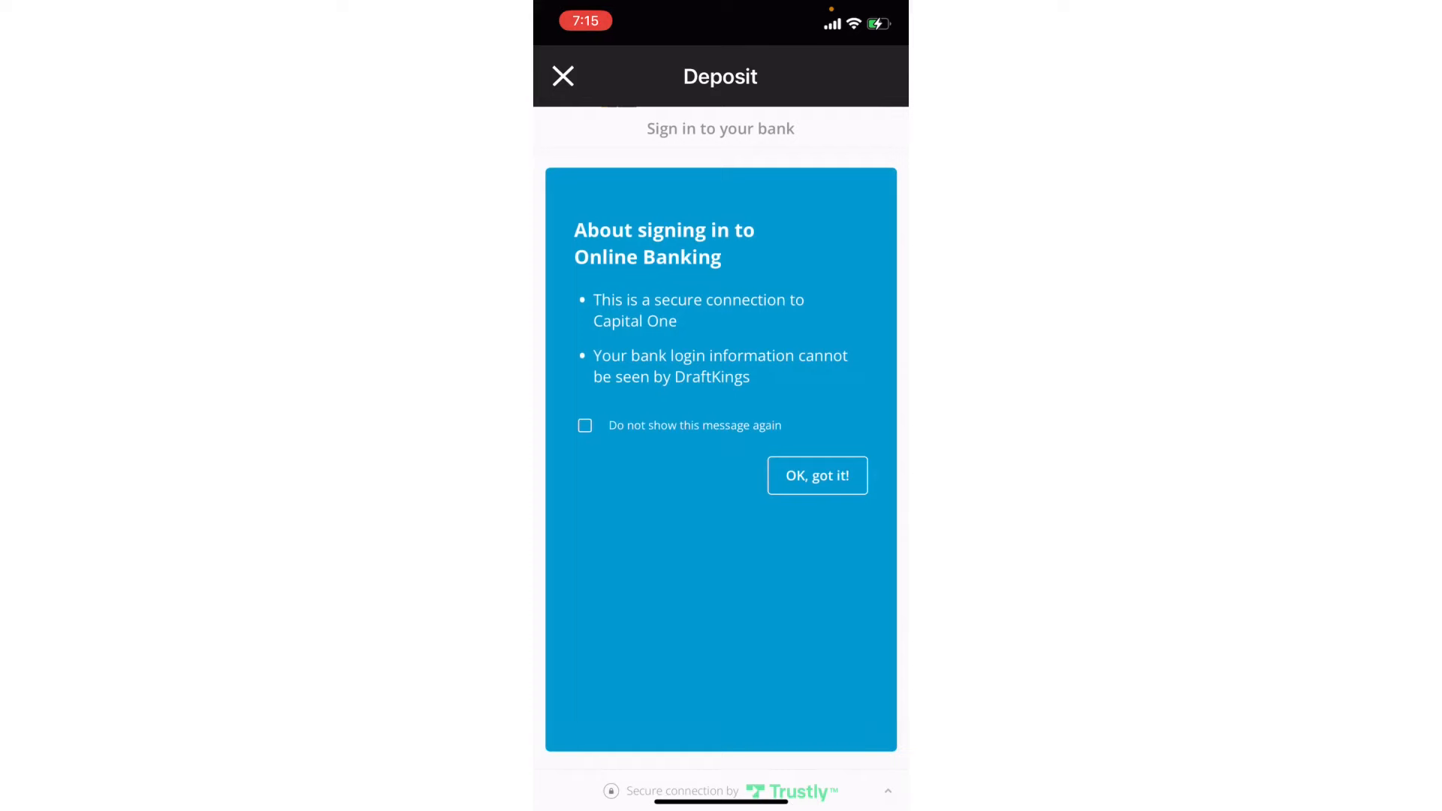
# Leave the Capital One sign-in and deposit, then reach the withdrawal form.
pyautogui.click(816, 476)
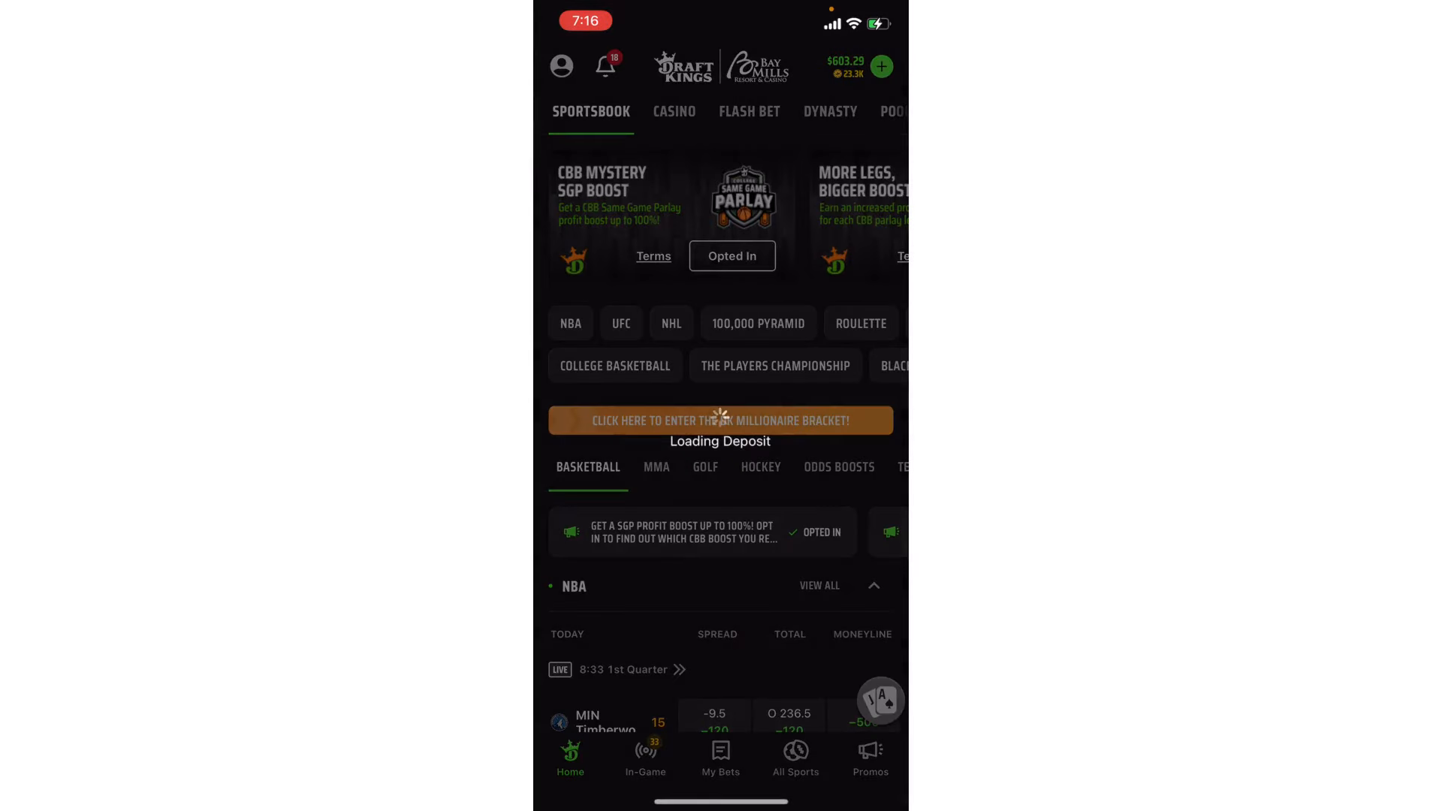
pyautogui.click(878, 65)
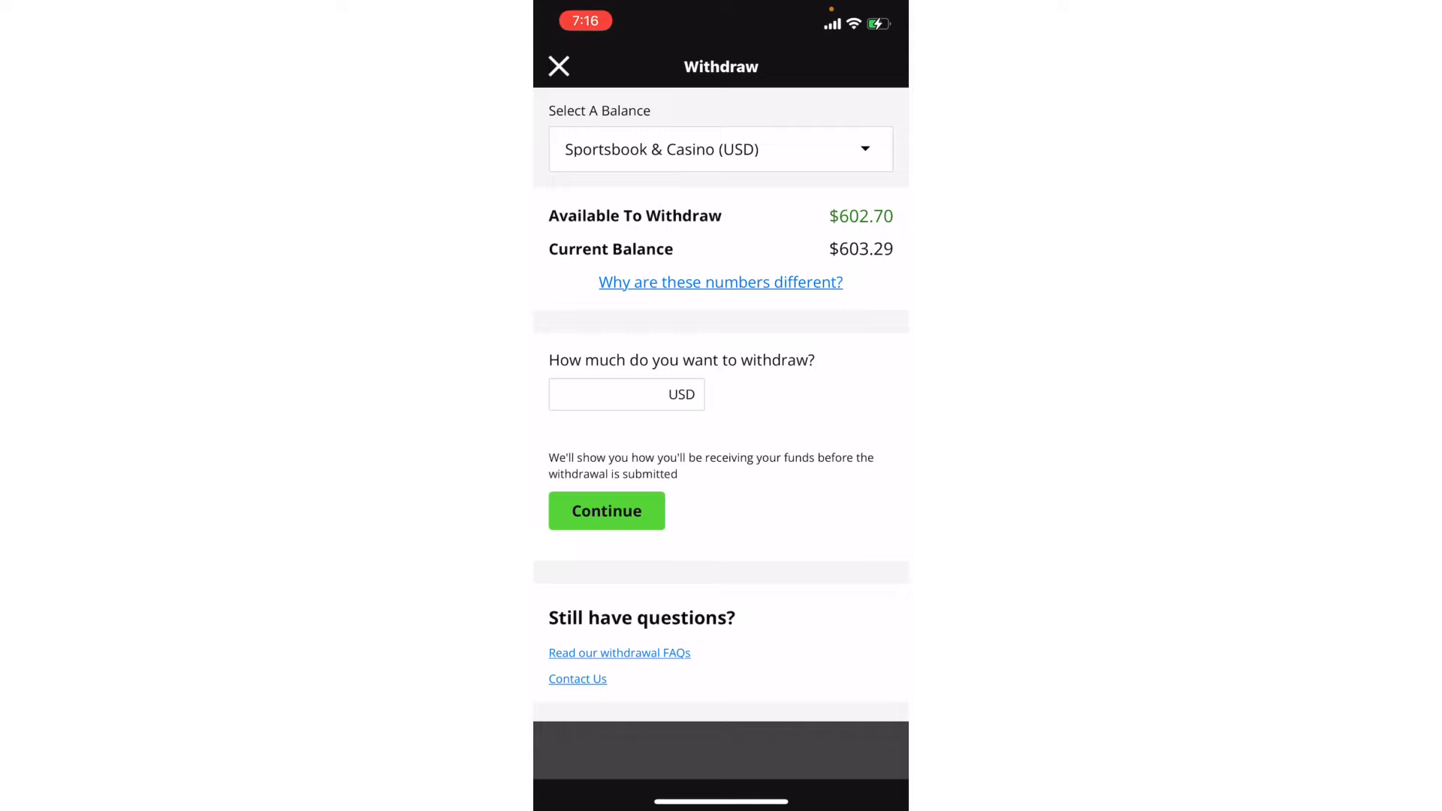
# Enter 10 USD as the amount to withdraw from the $602.70 available.
pyautogui.write('10')
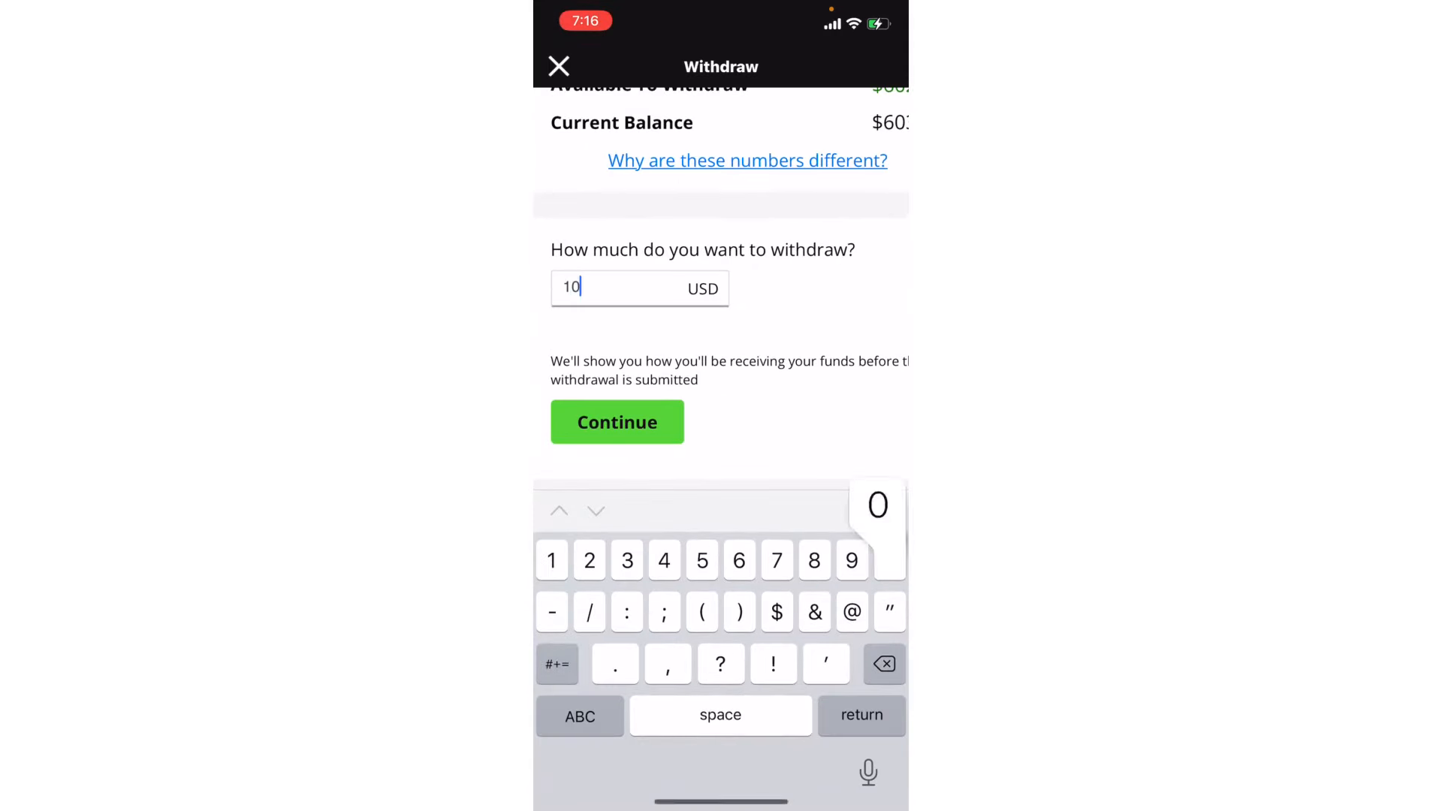